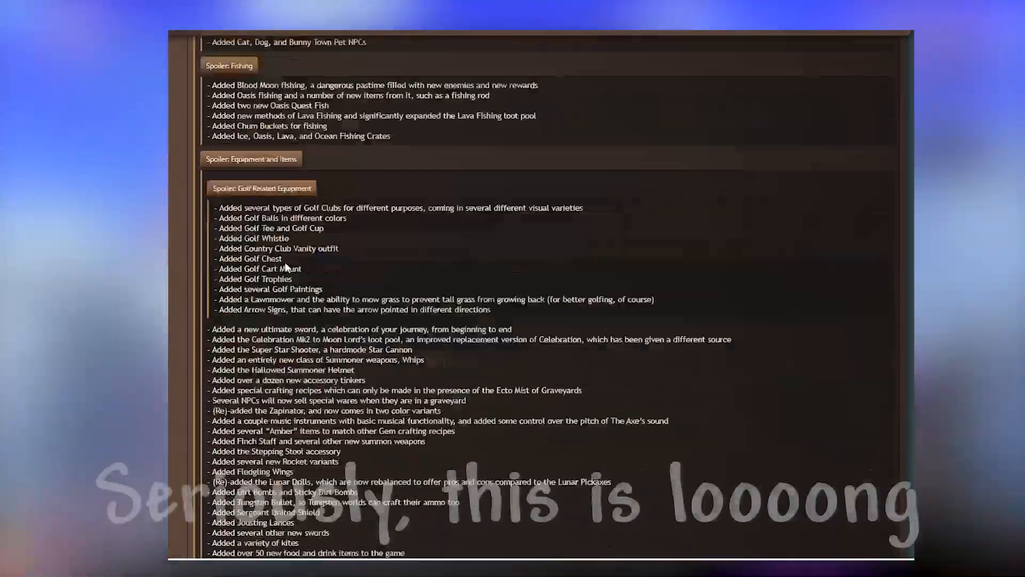
scroll(down, 3)
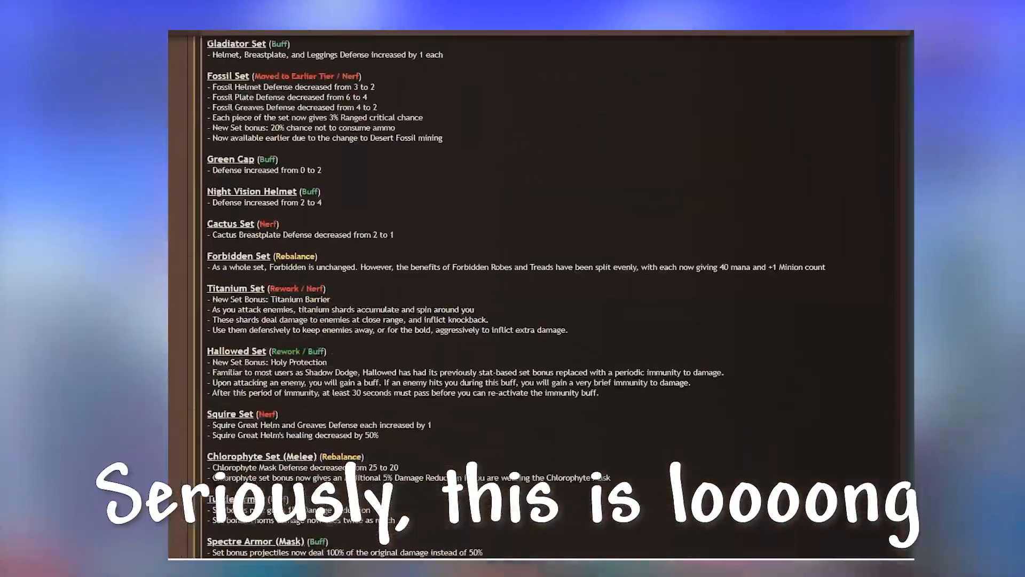
scroll(down, 3)
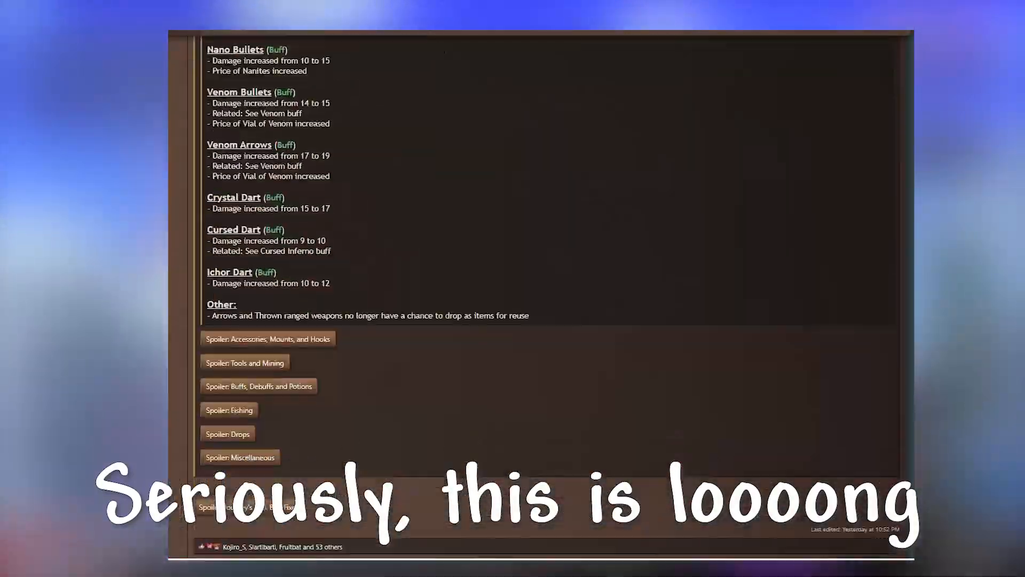
scroll(down, 3)
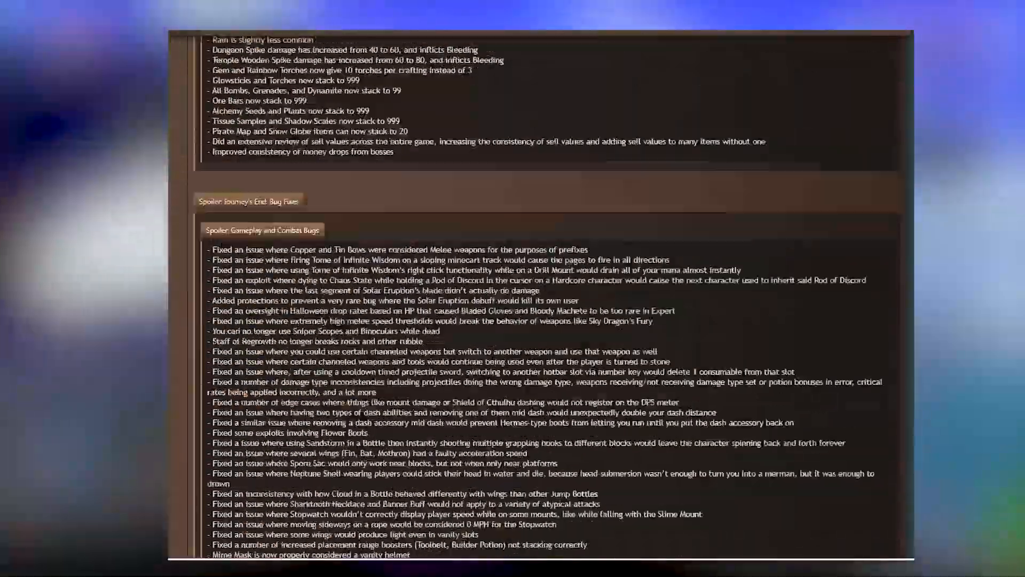